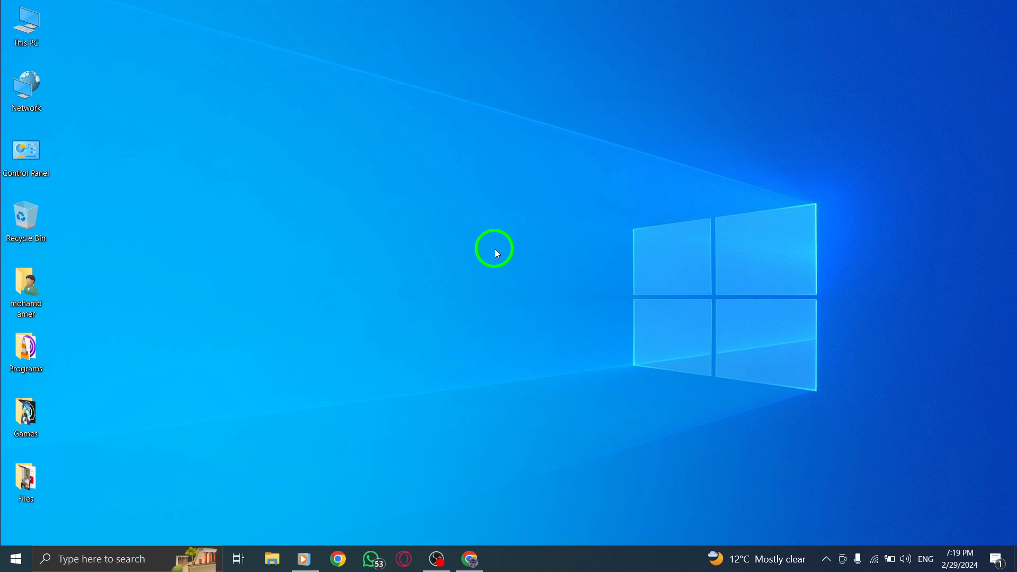
mouse_move(531, 446)
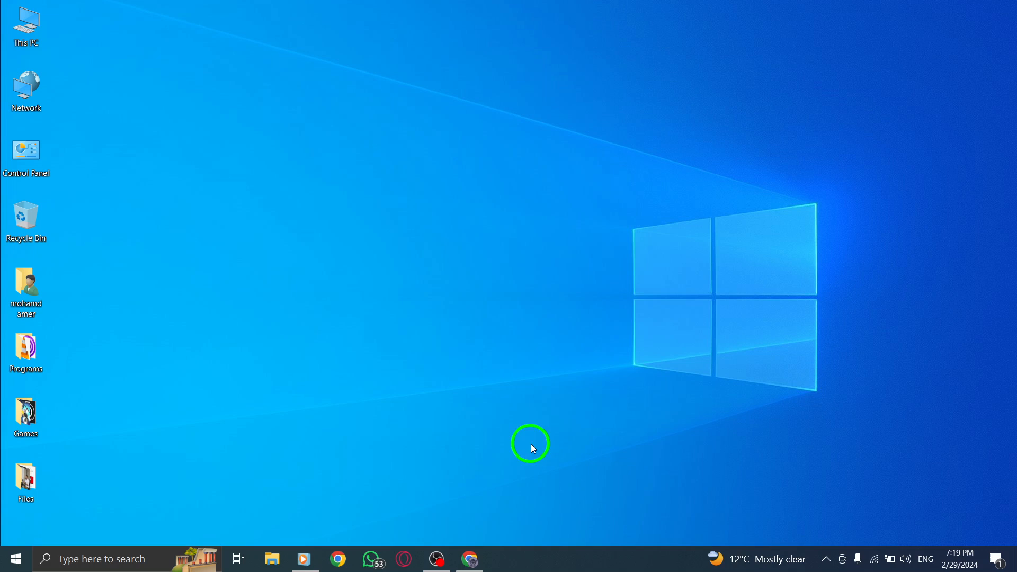
Step: Go to the Your Account page of X settings
left_click(468, 558)
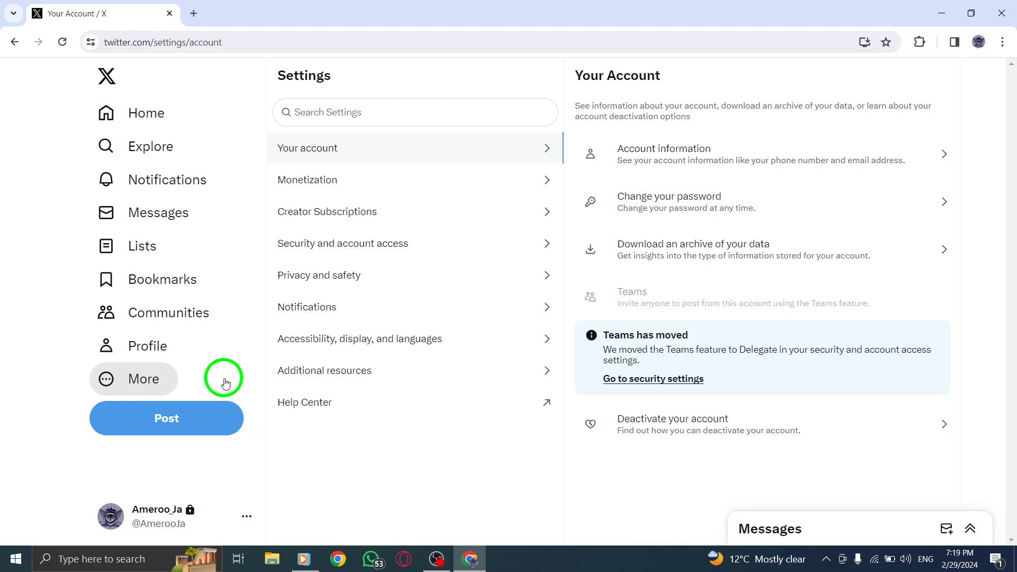
mouse_move(392, 100)
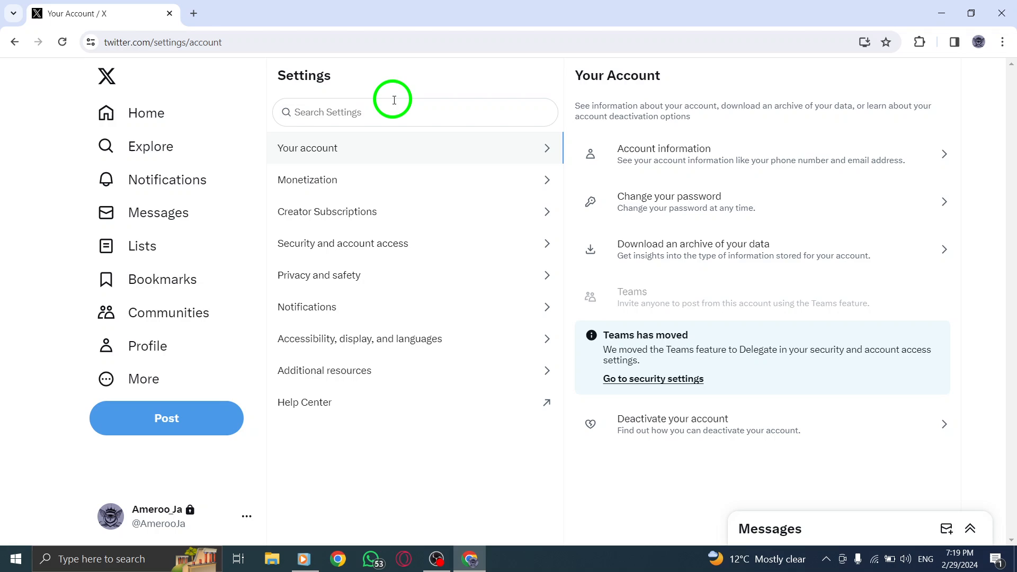
mouse_move(421, 243)
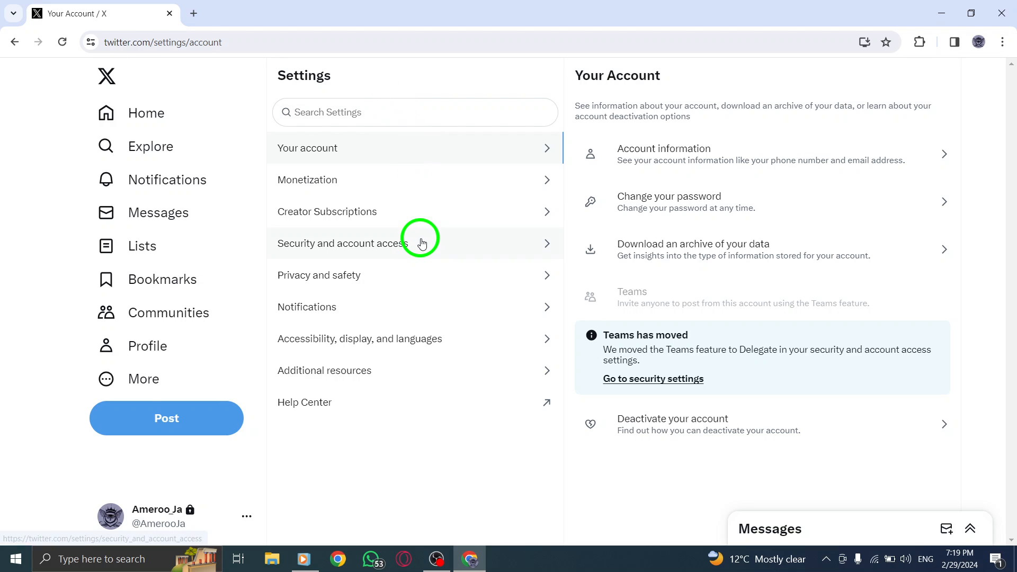
mouse_move(311, 342)
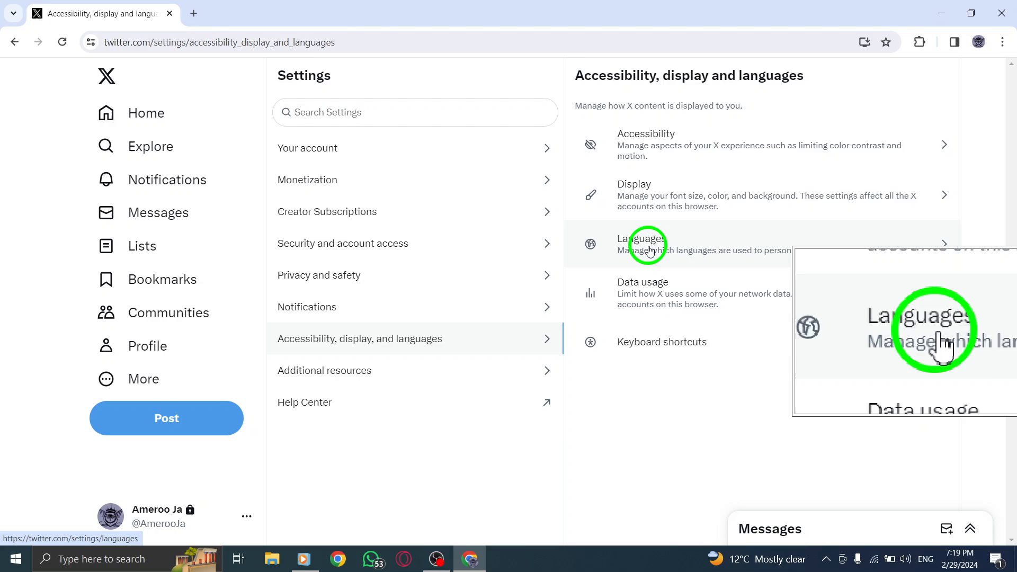
Step: Go to Languages and reach the password confirmation for 'Languages you may know'
left_click(642, 244)
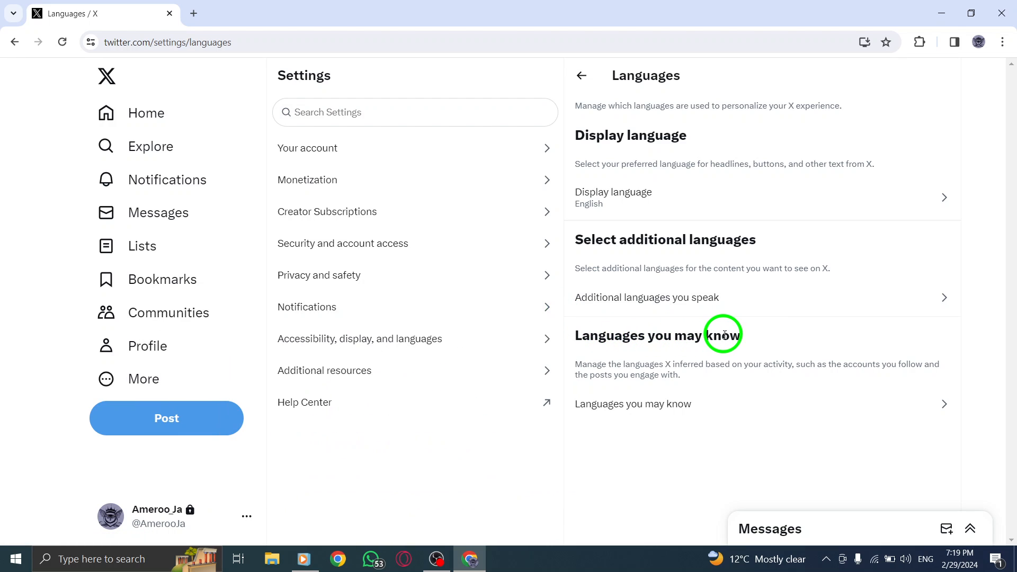
mouse_move(864, 297)
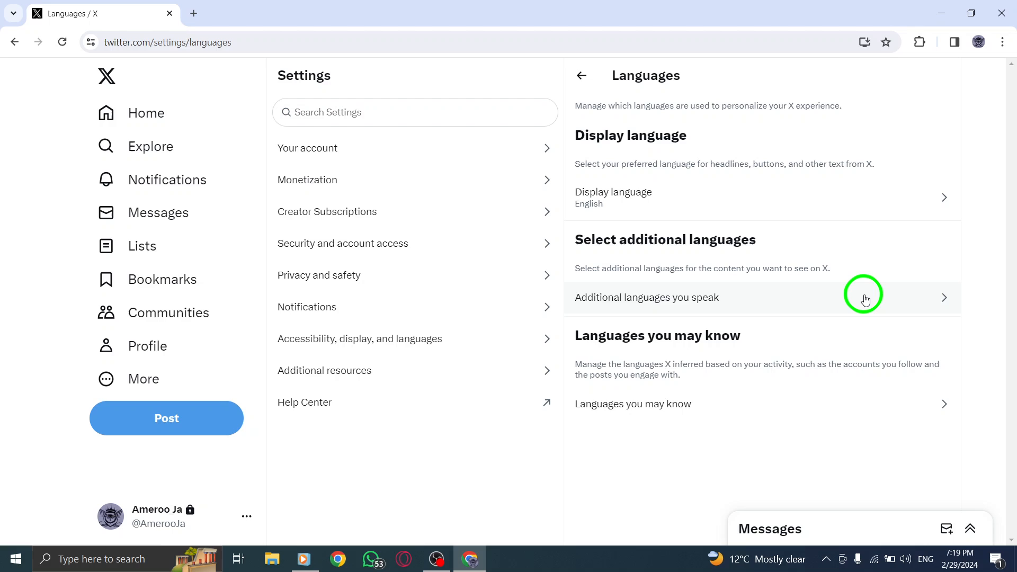
mouse_move(669, 403)
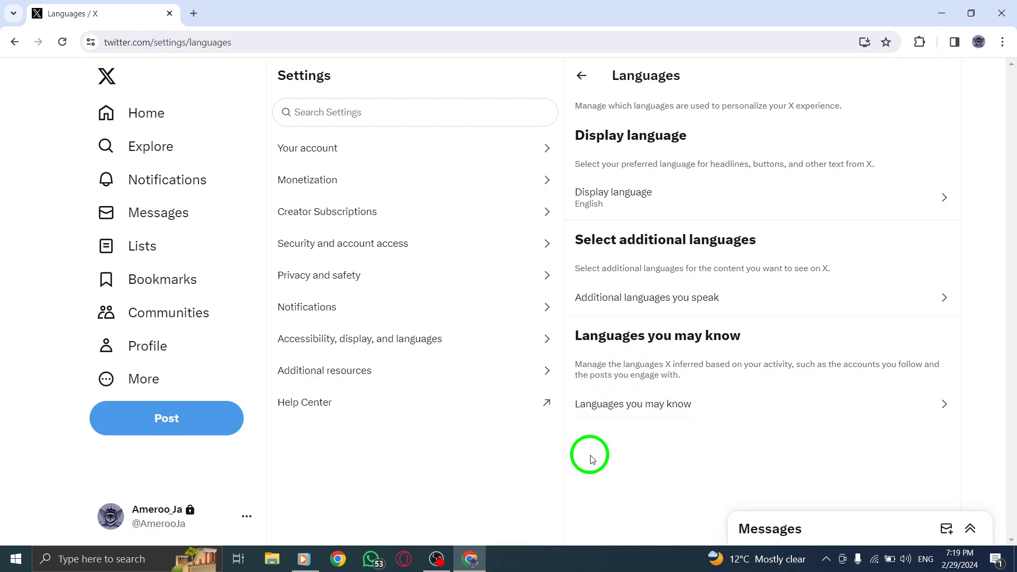
mouse_move(590, 455)
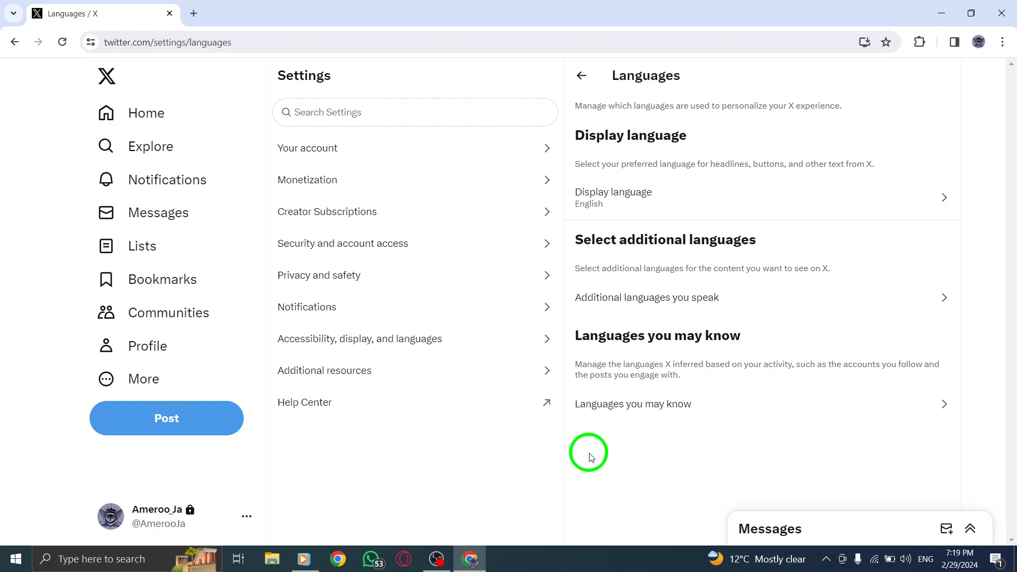
left_click(632, 403)
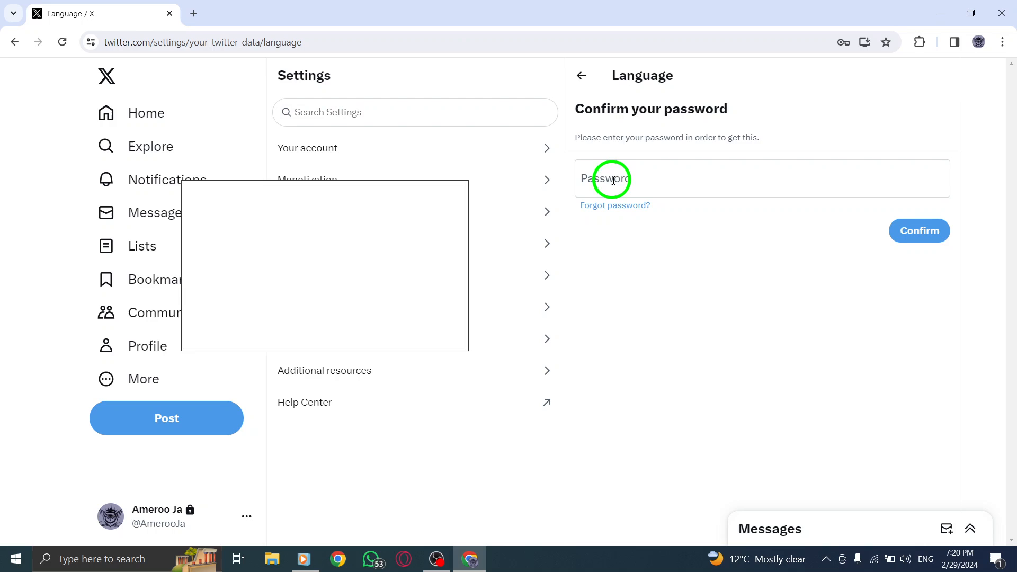
Step: Bring up the 'Which languages do you speak?' chooser for additional languages
left_click(918, 229)
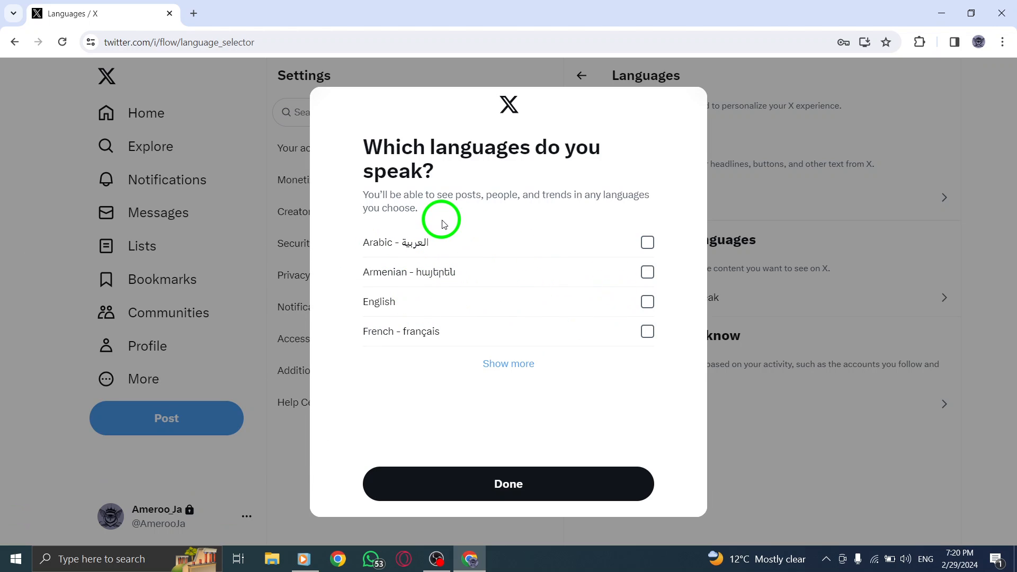
mouse_move(522, 181)
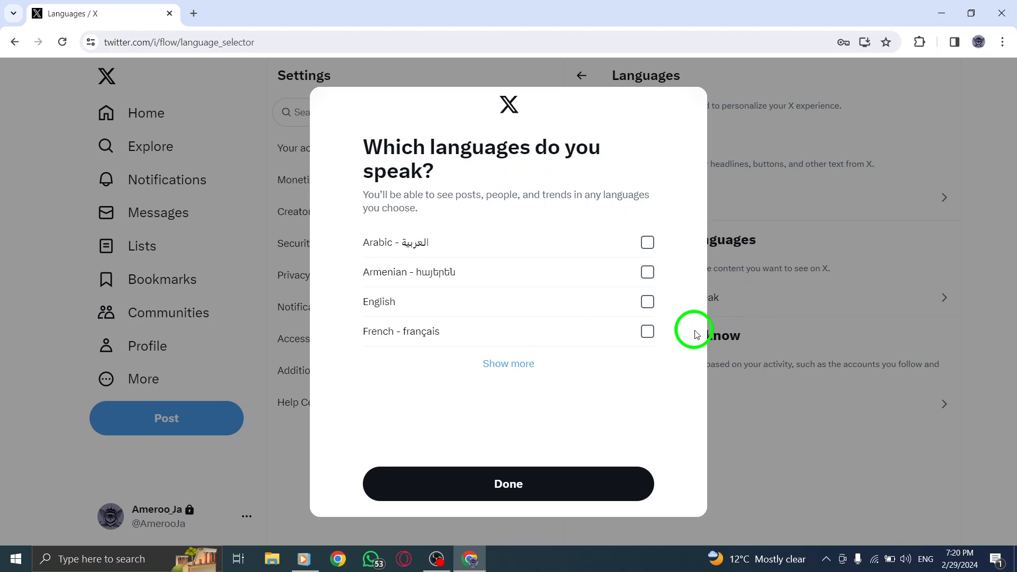
Step: Close the chooser, return to the 'Languages you may know' password confirmation and fill the saved account password
left_click(646, 242)
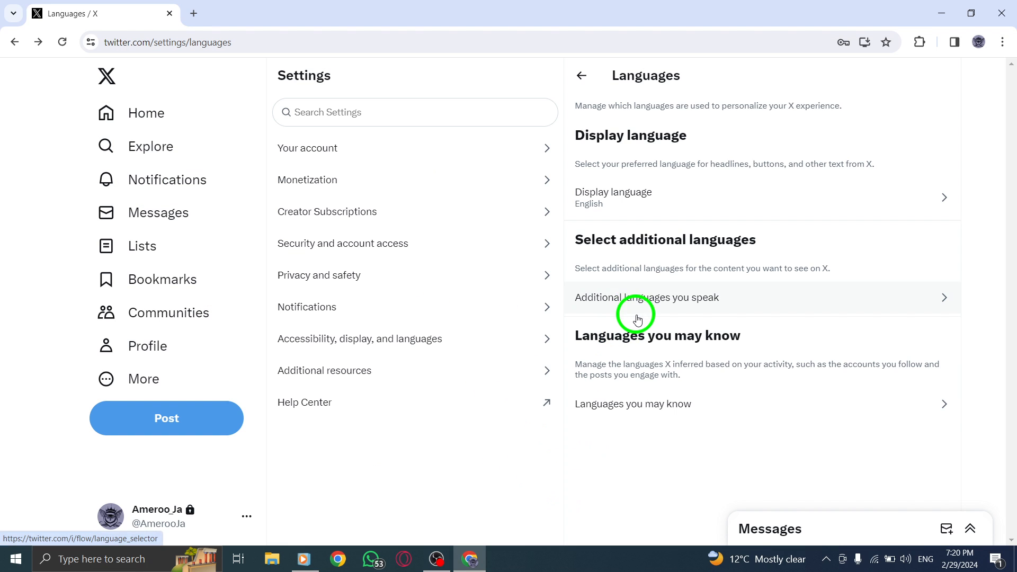
mouse_move(608, 461)
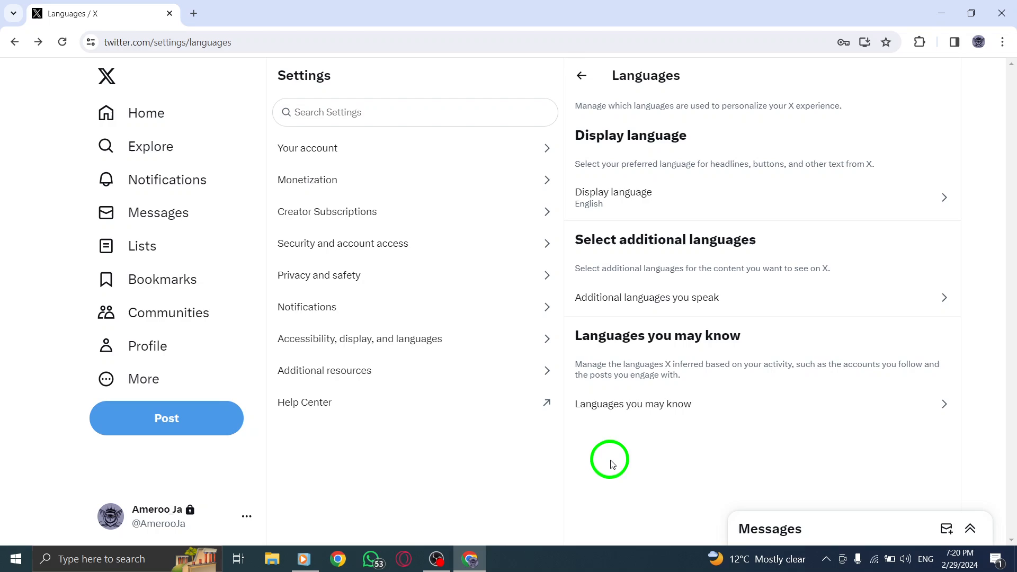
left_click(631, 403)
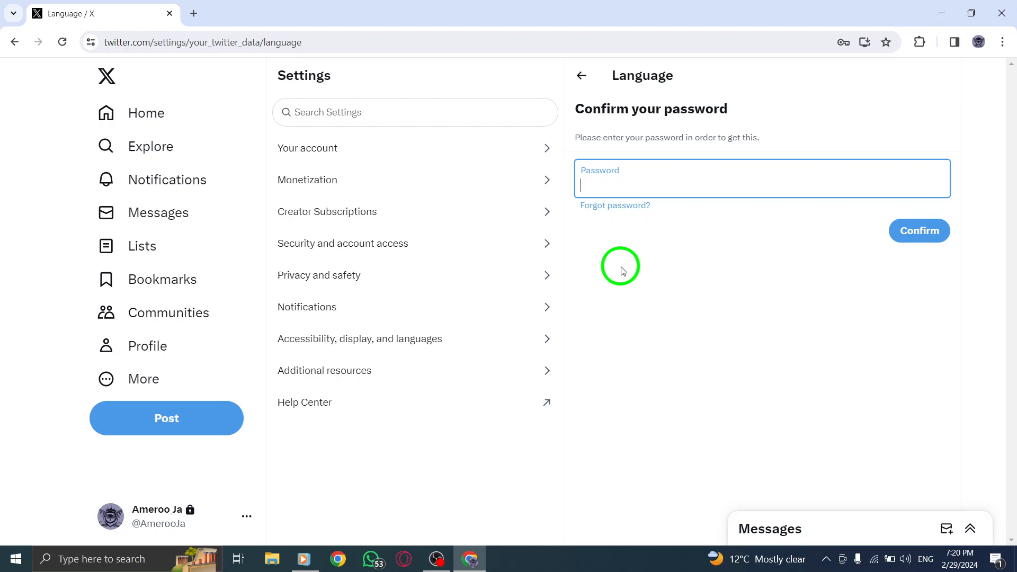
left_click(762, 178)
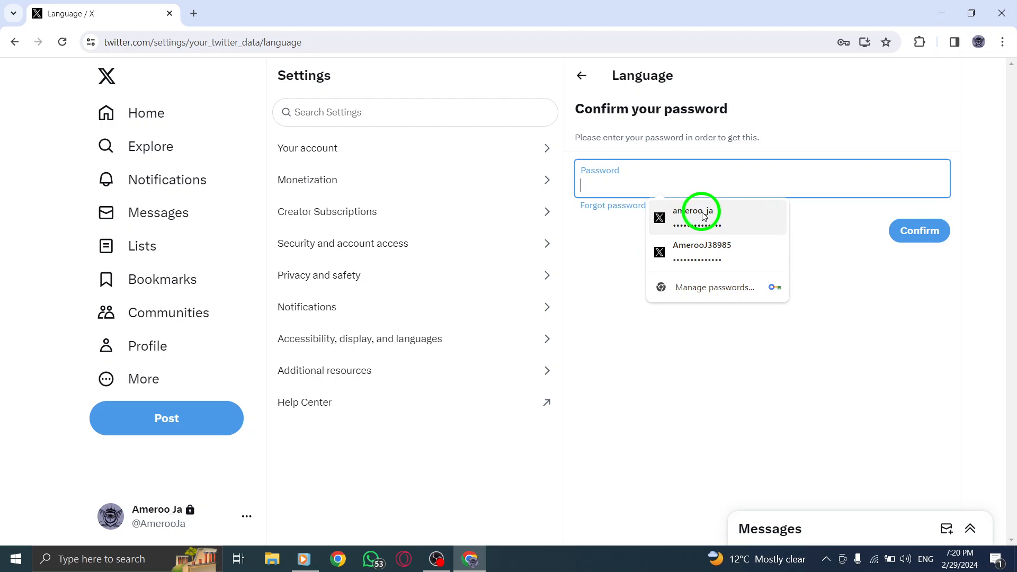
left_click(699, 211)
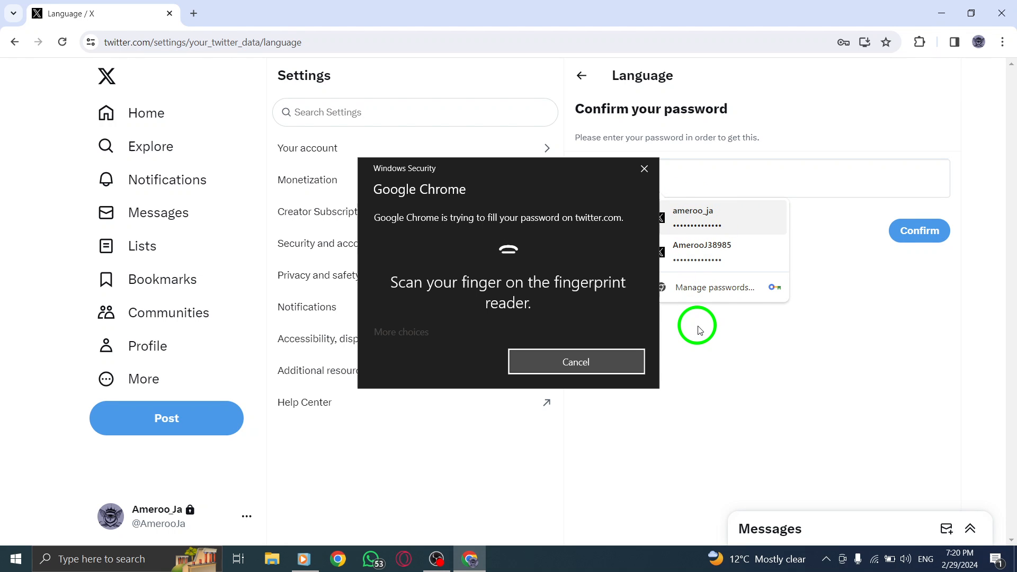